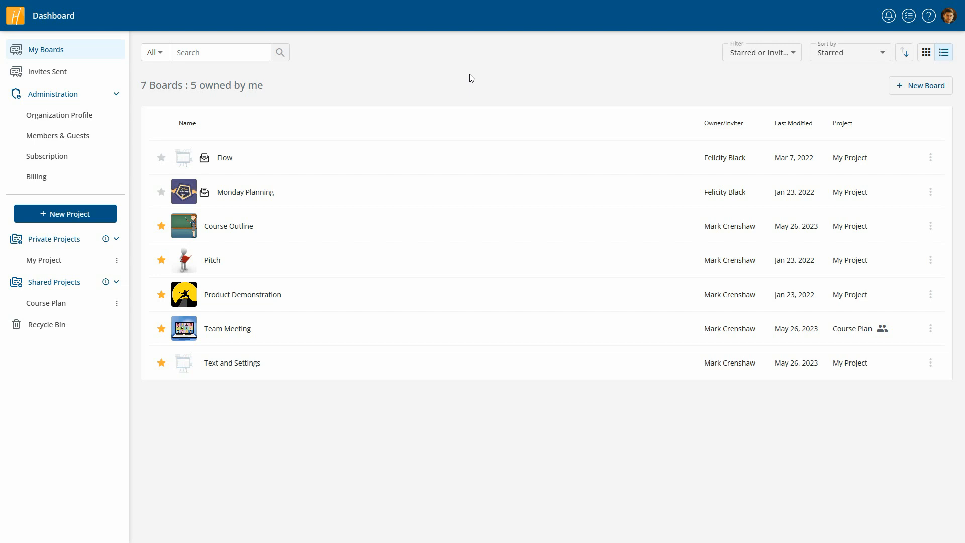
mouse_move(929, 16)
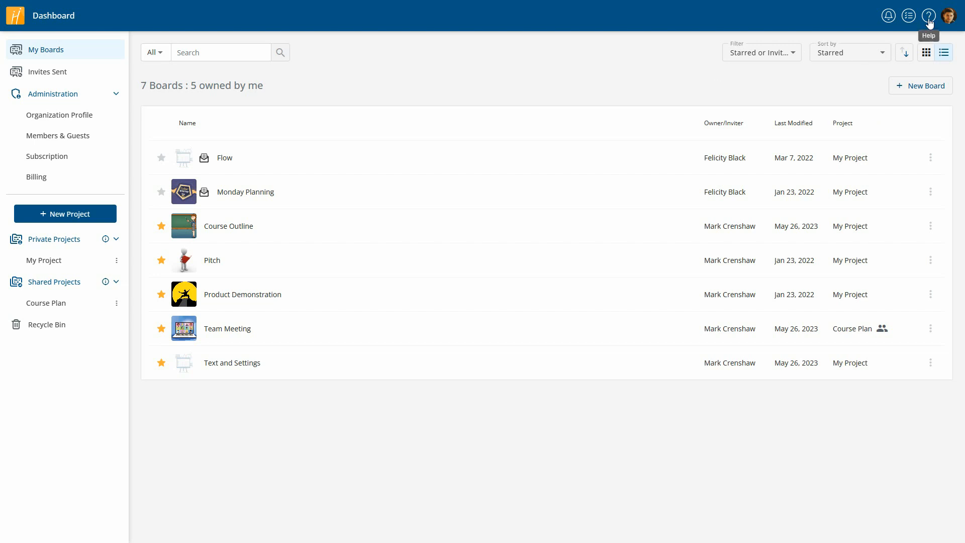
- Open the Help panel from the question-mark icon in the top bar
left_click(929, 16)
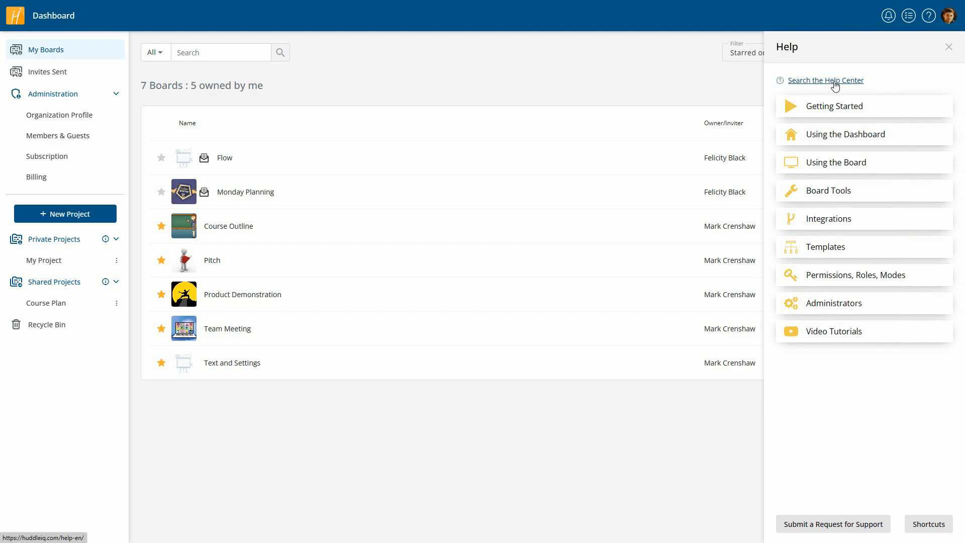
- Open the online Help Center and search its articles for 'project'
left_click(827, 80)
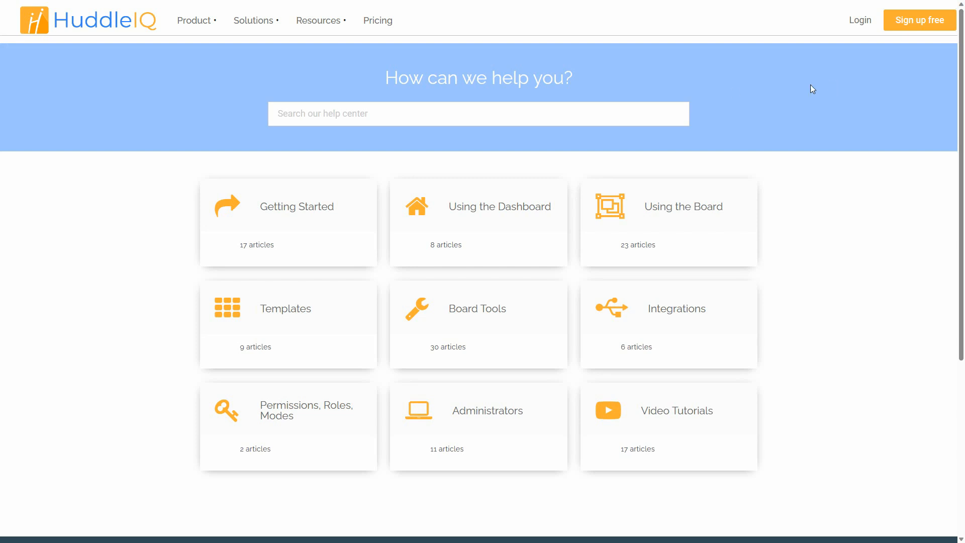
left_click(478, 113)
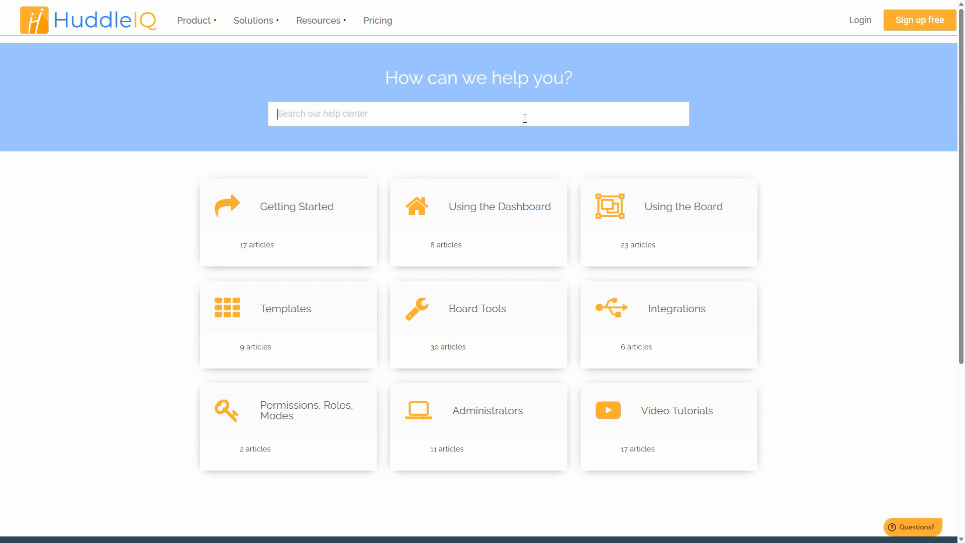
type("project")
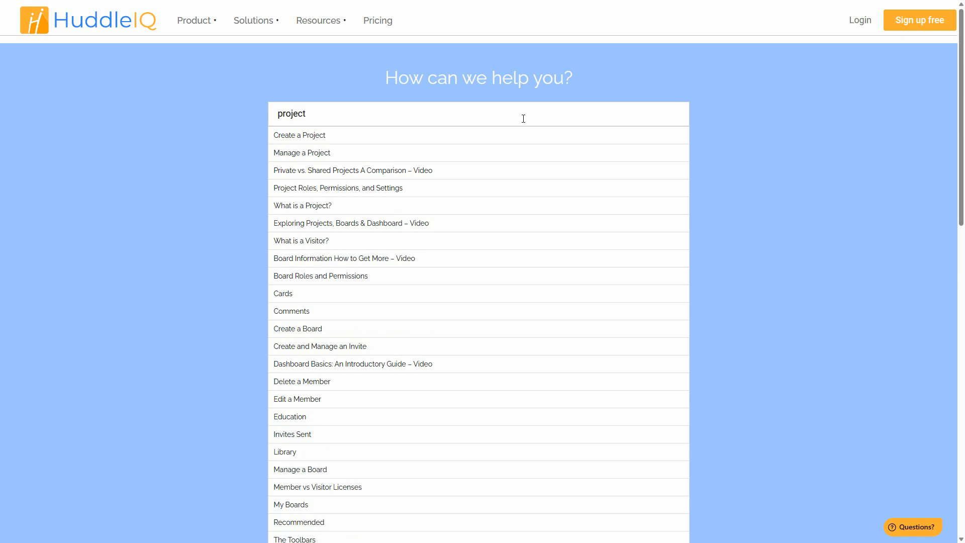
mouse_move(409, 258)
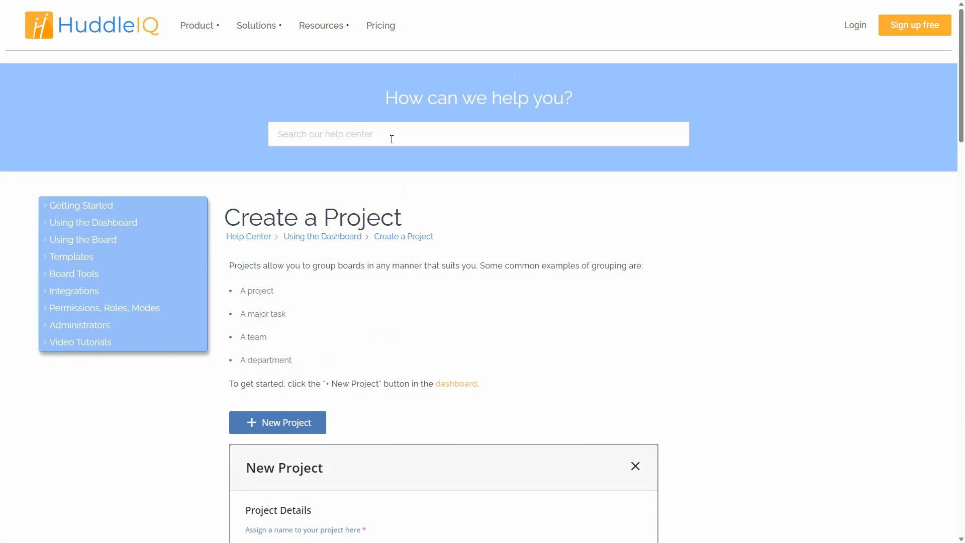
- Scroll through the Create a Project help article
scroll("down", 3)
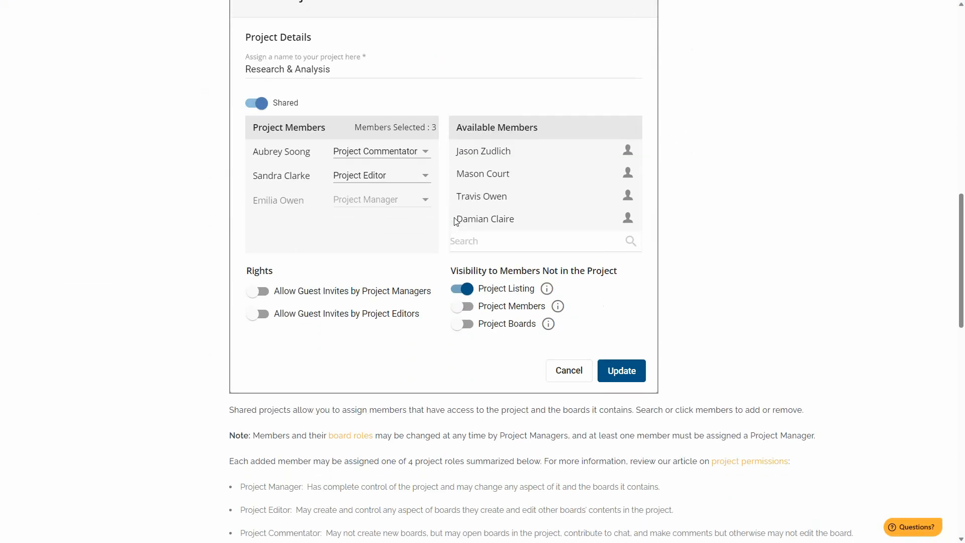
scroll("down", 3)
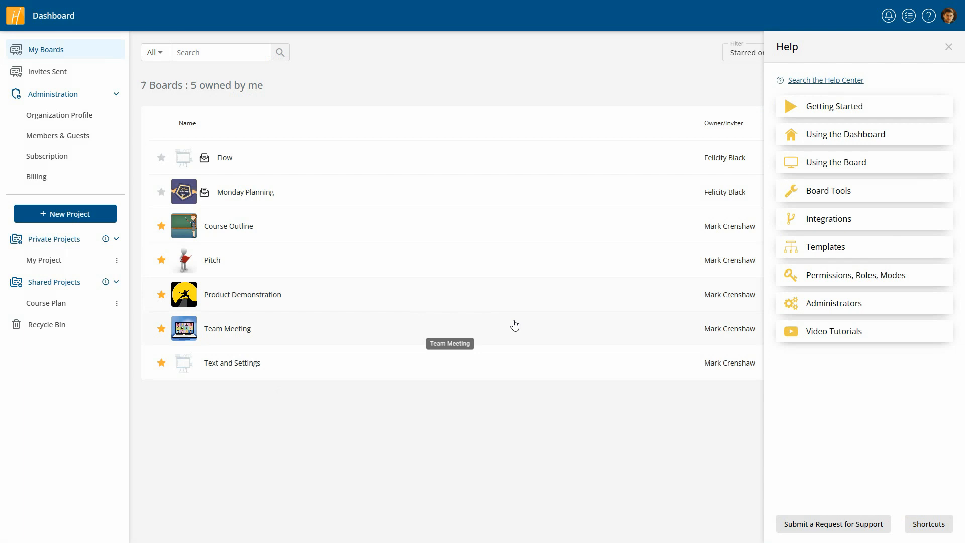
- Browse and close the board shortcuts list, then start a new support request
left_click(929, 524)
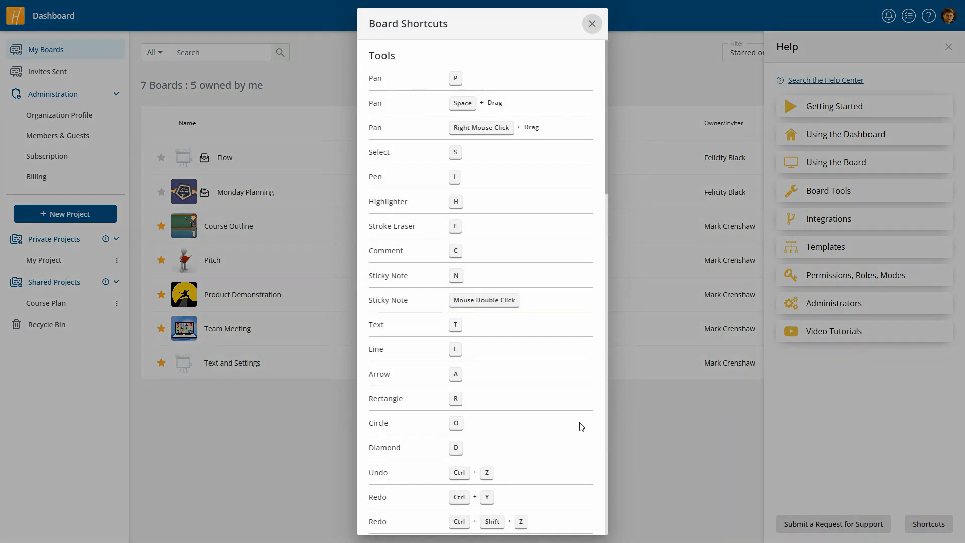
scroll("down", 3)
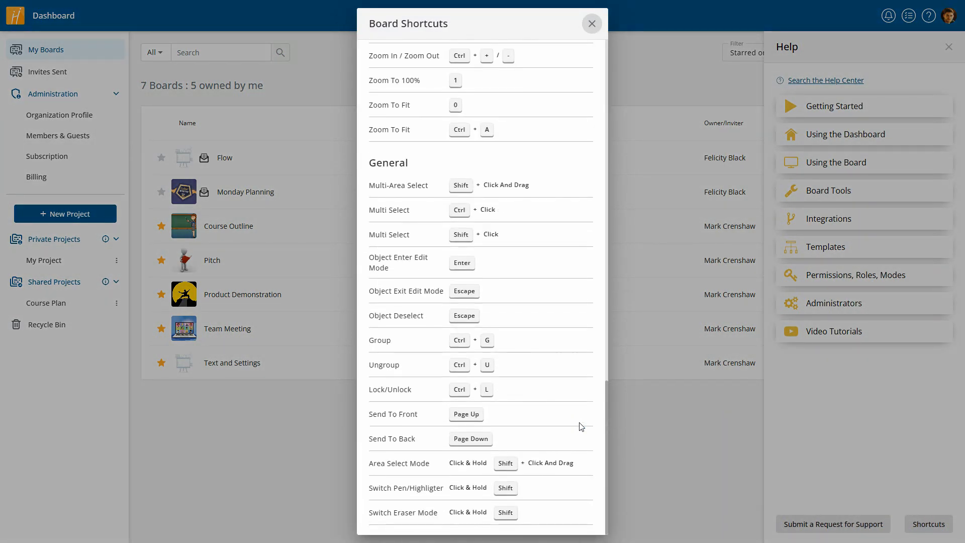
mouse_move(592, 24)
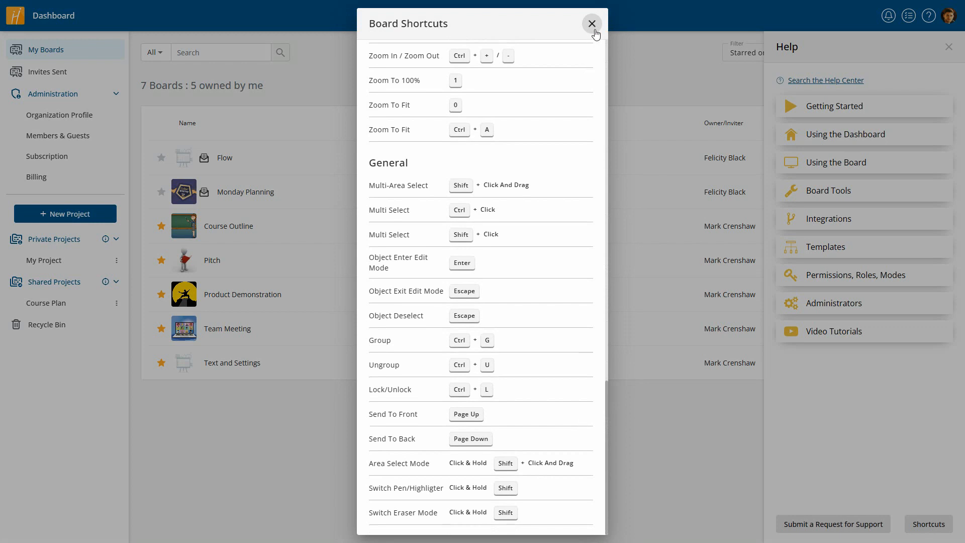
left_click(592, 22)
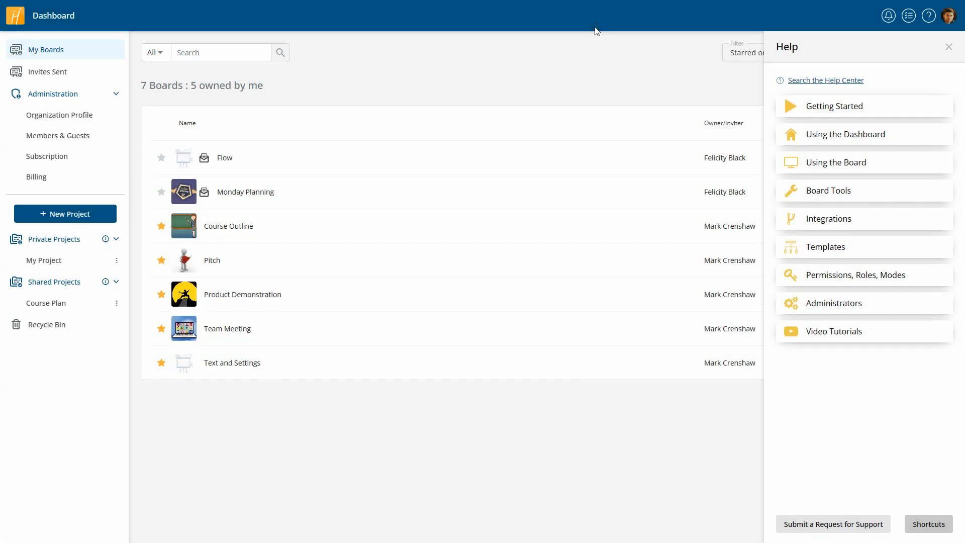
left_click(833, 524)
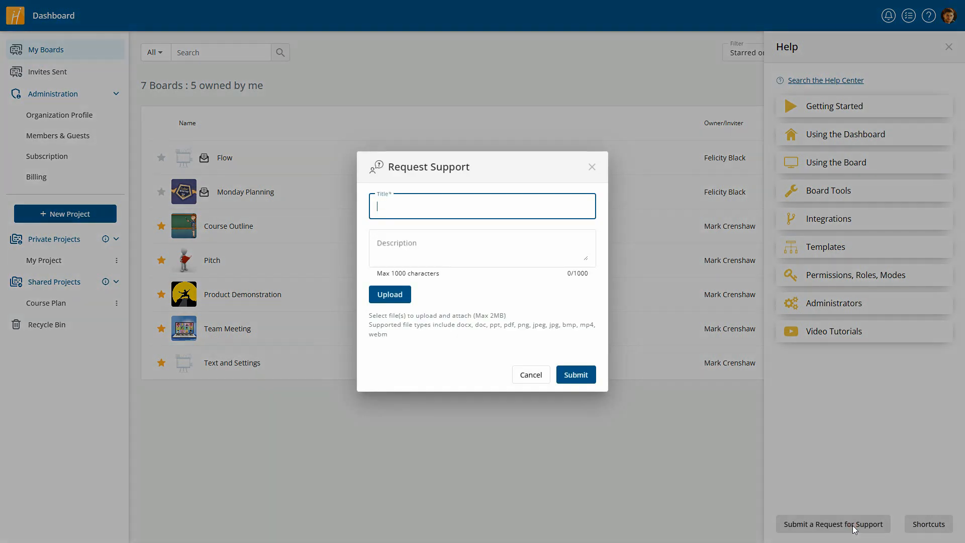